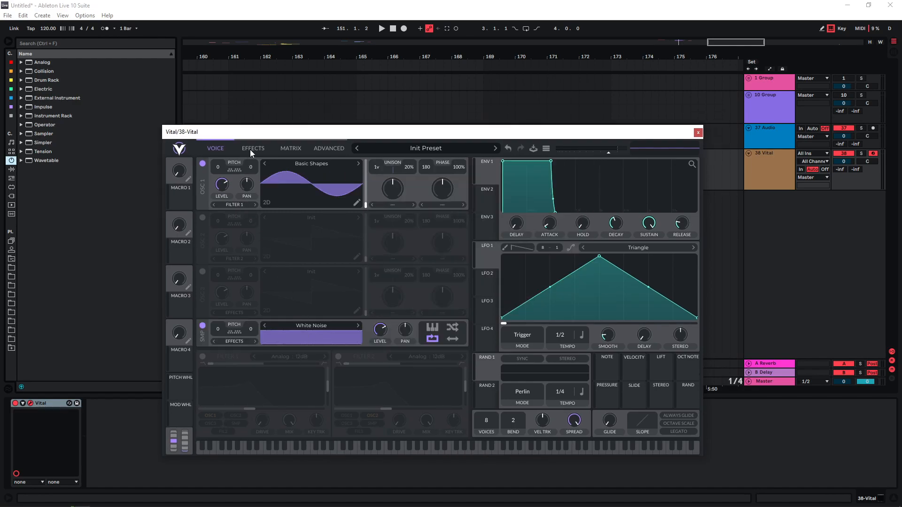
Open Vital's effects page with Soft Clip distortion enabled
left_click(253, 148)
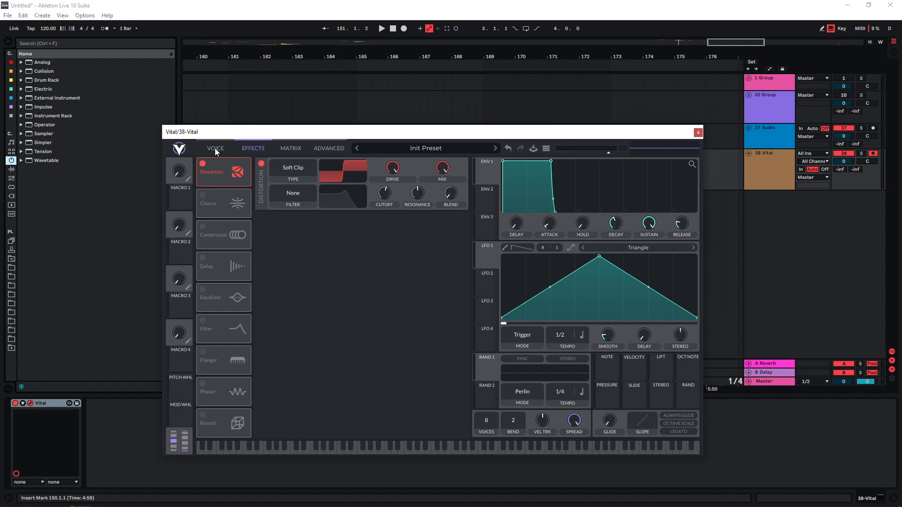
Enable Vital's Analog filter with a raised cutoff and switch on the multiband compressor
left_click(223, 203)
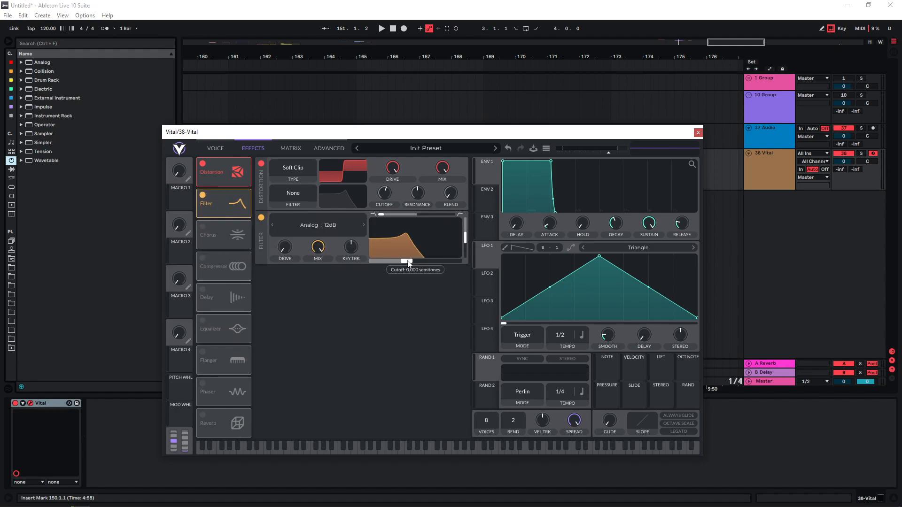
left_click_drag(405, 261, 440, 261)
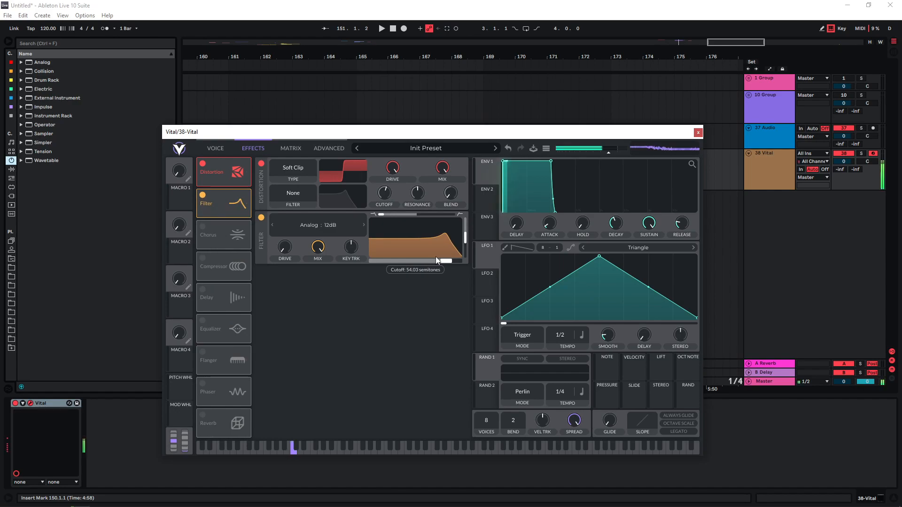
left_click_drag(437, 259, 446, 263)
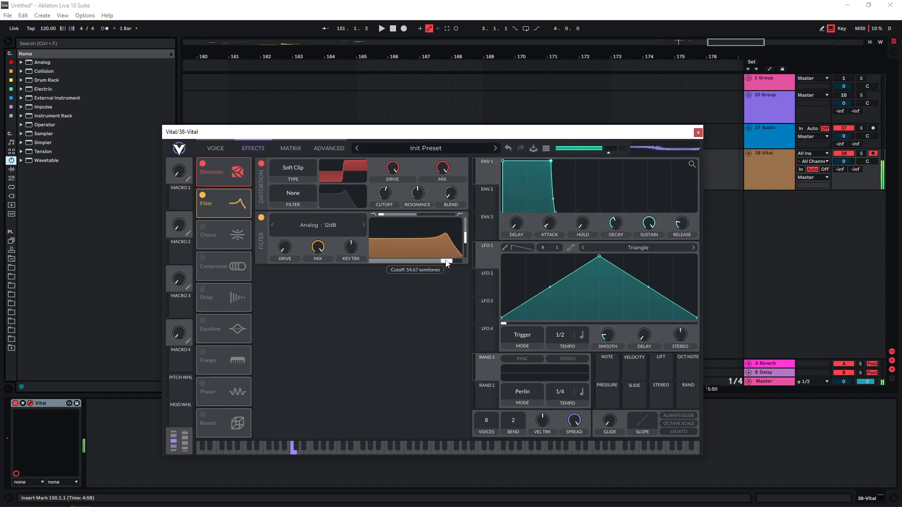
left_click(203, 233)
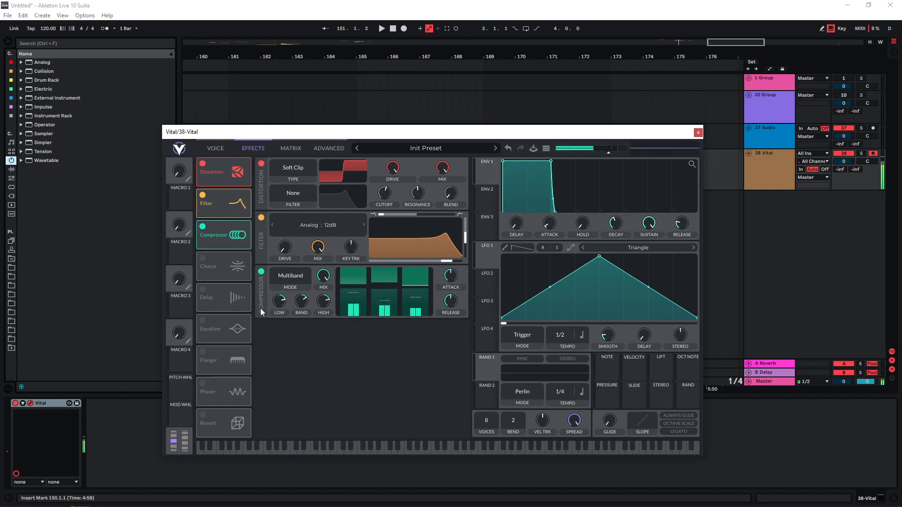
Enable Vital's EQ with a boosted low band, then return to the voice page
left_click(223, 280)
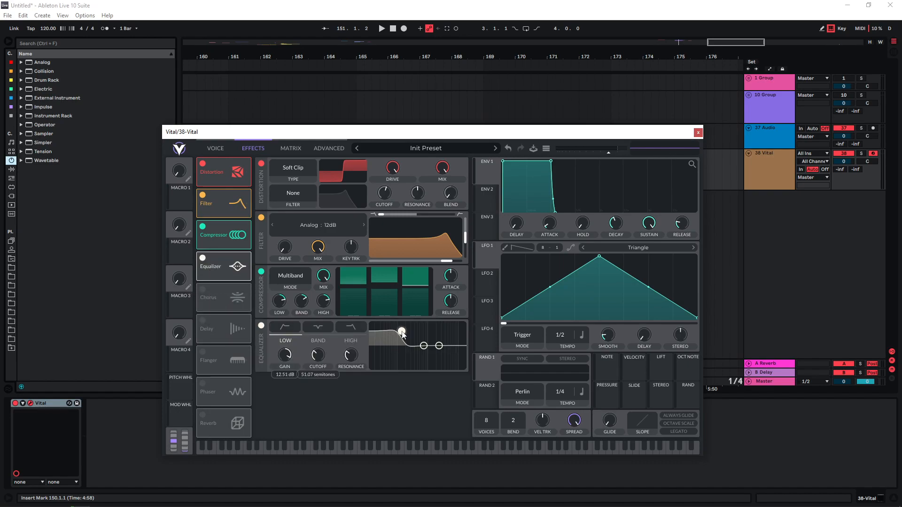
left_click_drag(402, 332, 407, 330)
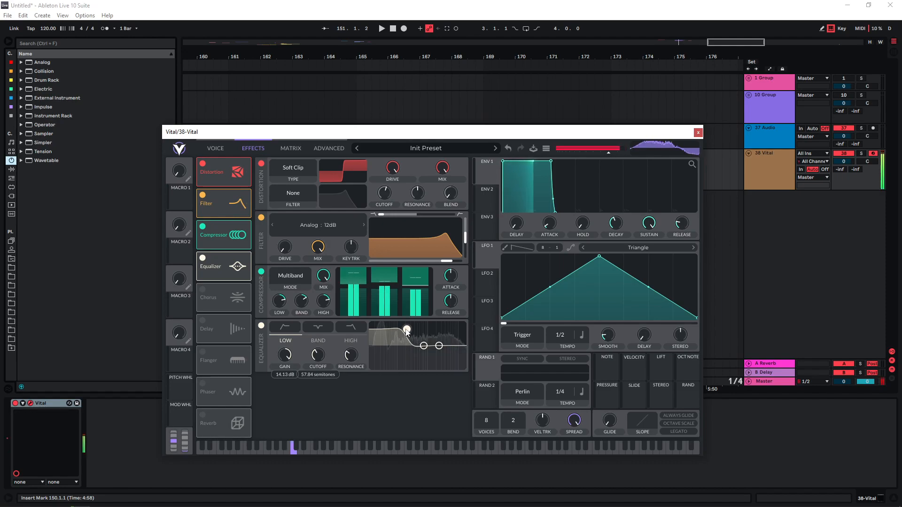
left_click_drag(407, 331, 440, 341)
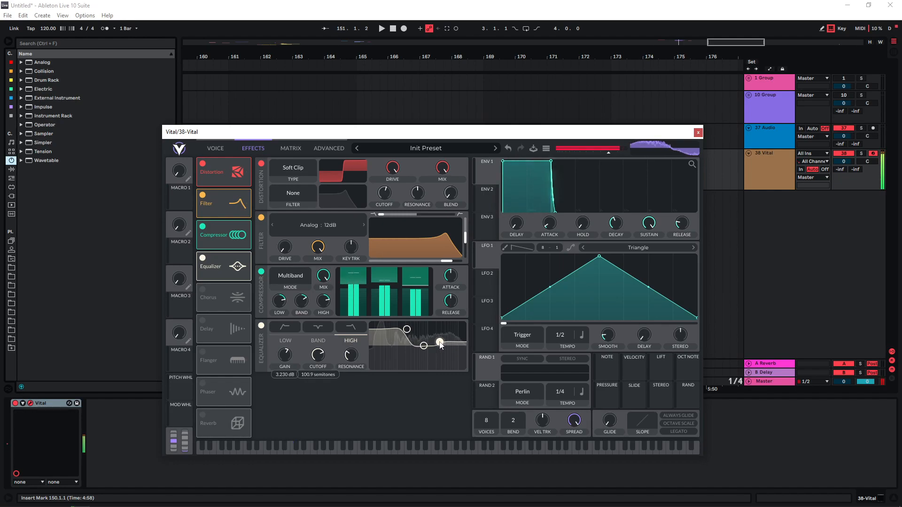
left_click(215, 148)
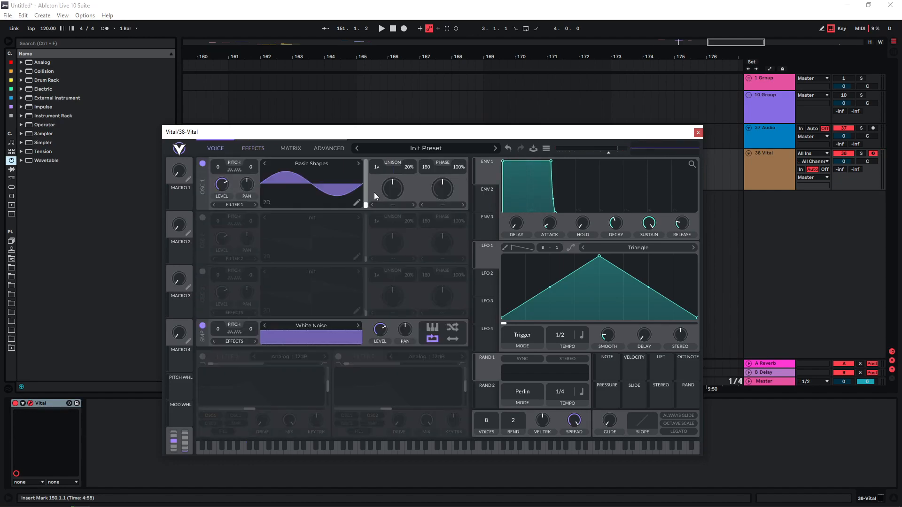
Add a Stereo-mode delay to Vital's effects with short 0.001 s and 0.011 s times
left_click(252, 151)
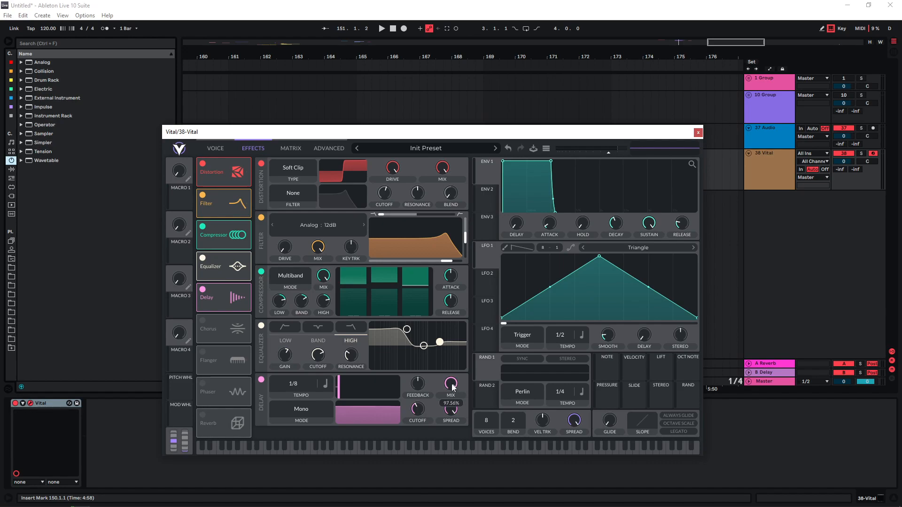
left_click(301, 410)
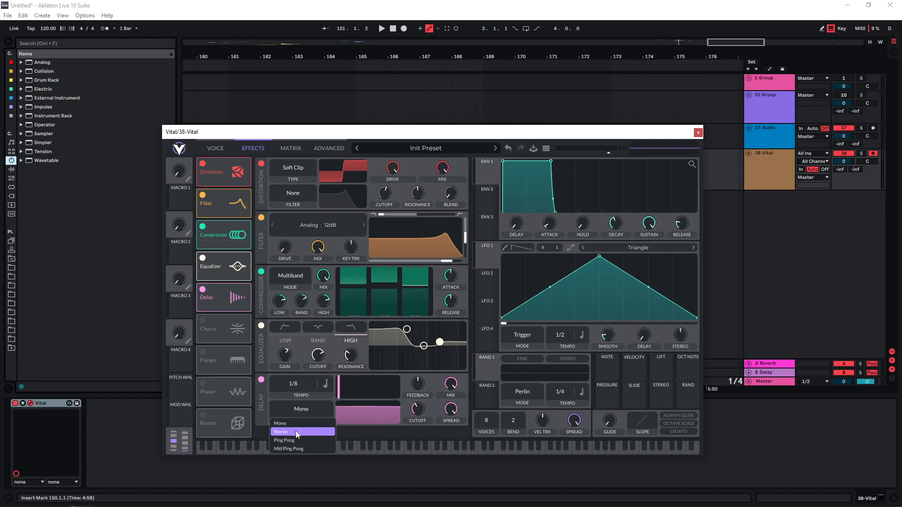
left_click(282, 432)
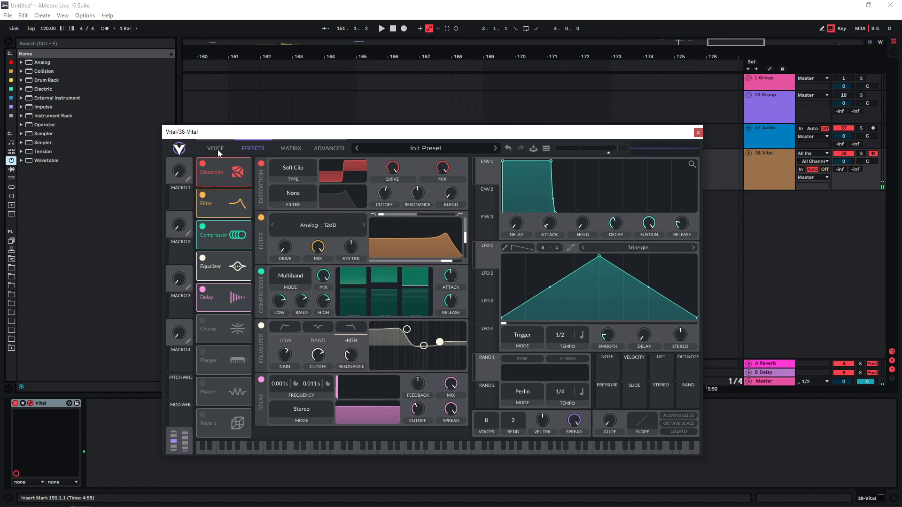
Set Vital's LFO 1 to Envelope mode with a steeply decaying curve
left_click(215, 149)
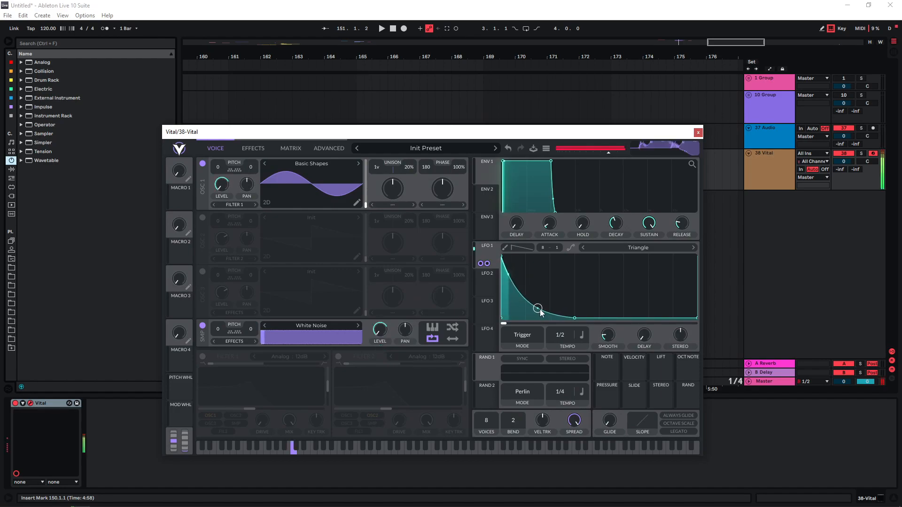
left_click(522, 335)
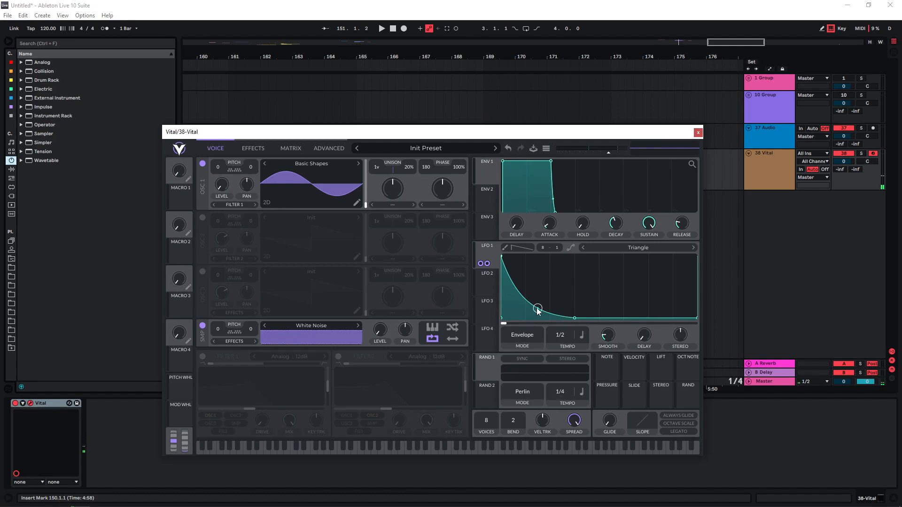
left_click_drag(537, 309, 537, 306)
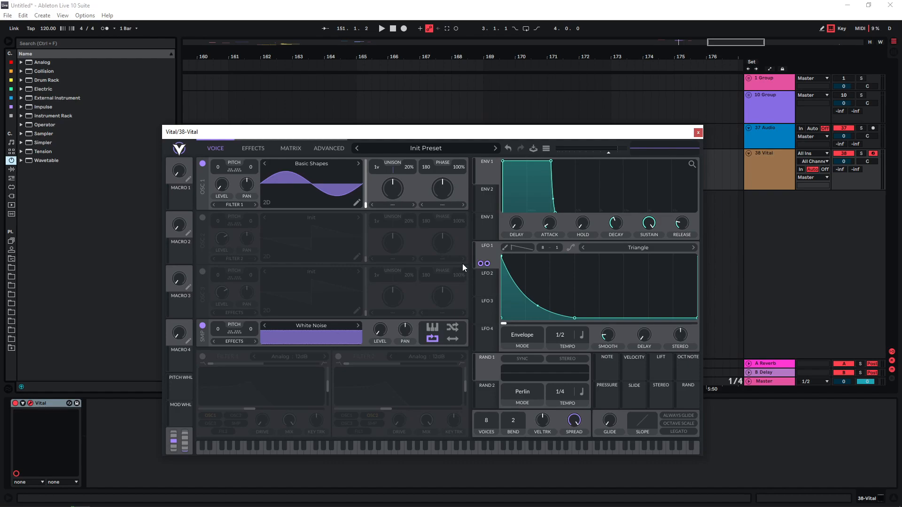
mouse_move(300, 244)
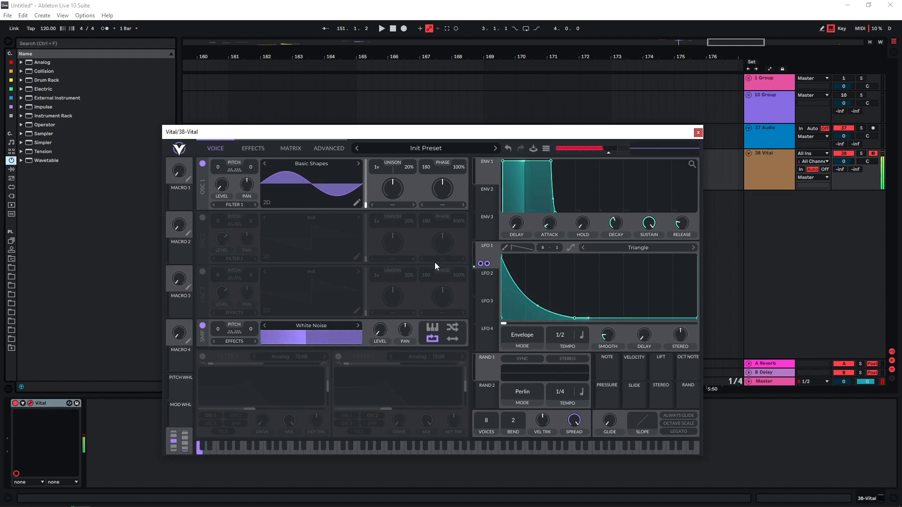
Switch on Vital's reverb module after the delay
left_click(253, 148)
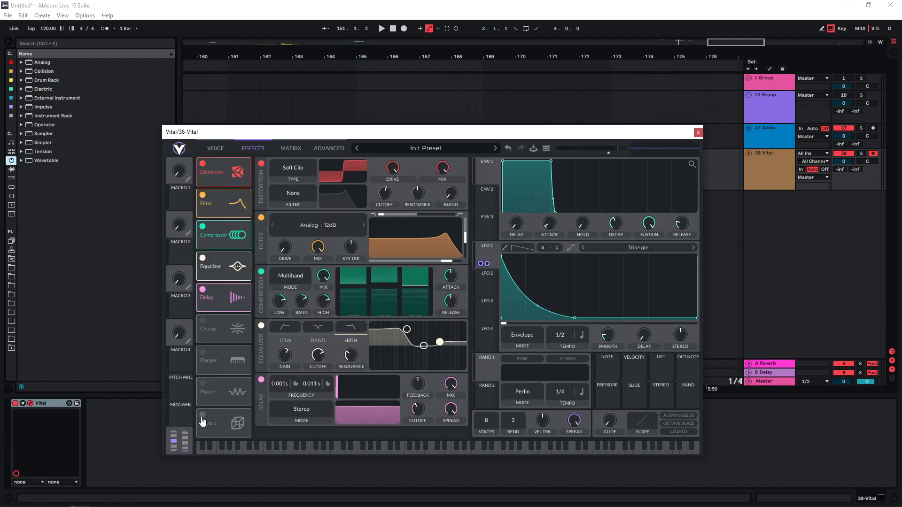
left_click(223, 329)
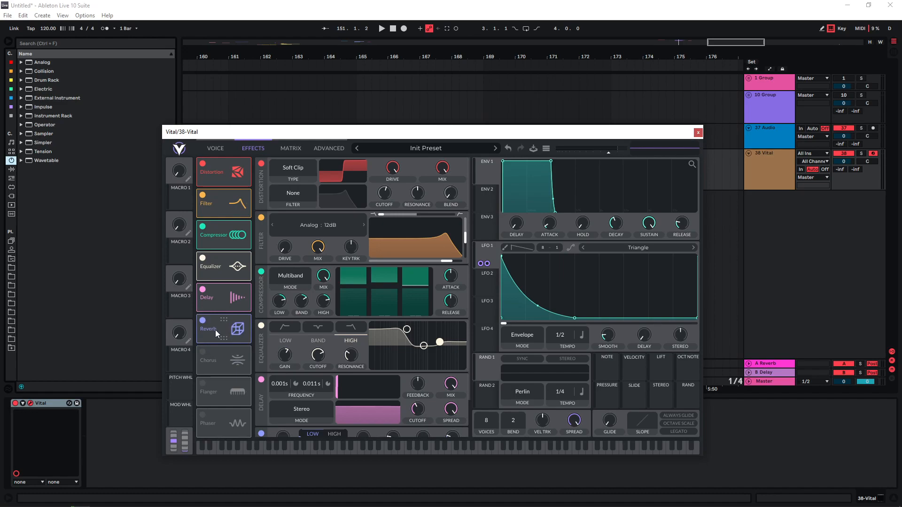
mouse_move(272, 479)
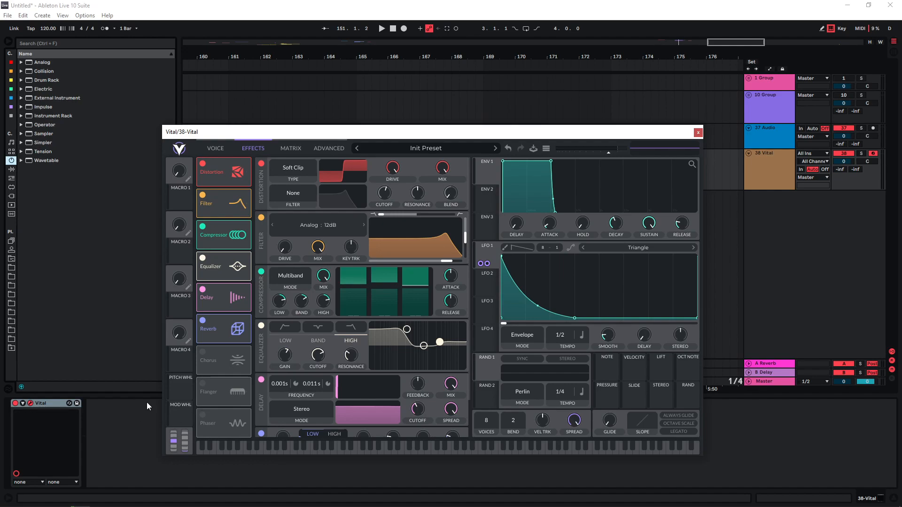
mouse_move(211, 339)
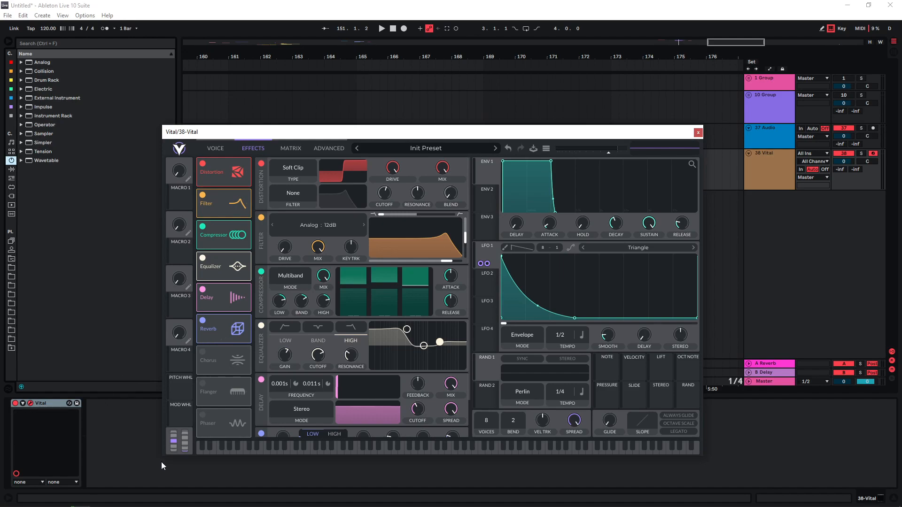
mouse_move(214, 333)
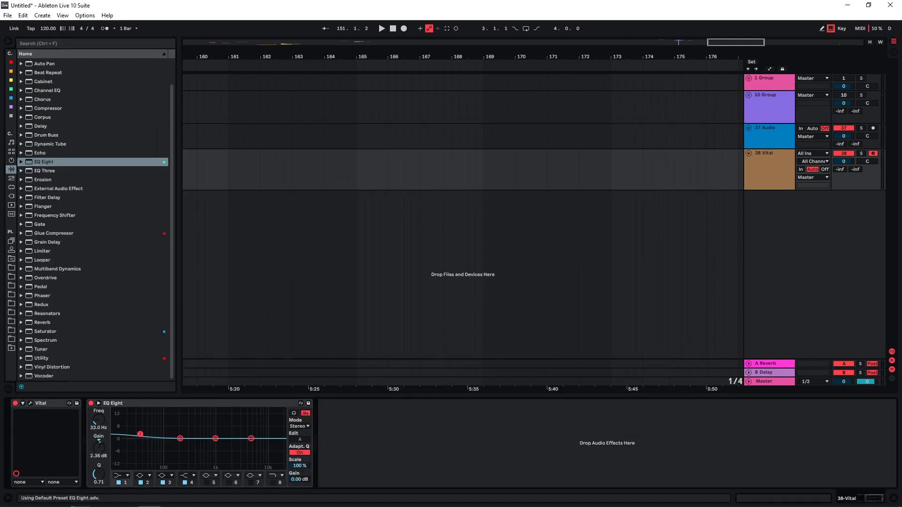
Boost EQ Eight's low shelf near 138 Hz, lift 5 kHz slightly, and add Drum Buss
left_click_drag(140, 434, 171, 423)
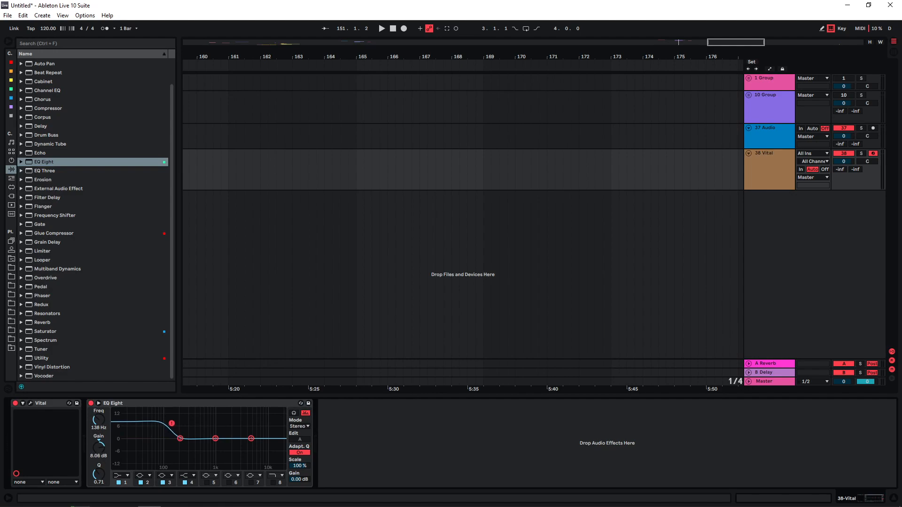
left_click_drag(172, 423, 179, 418)
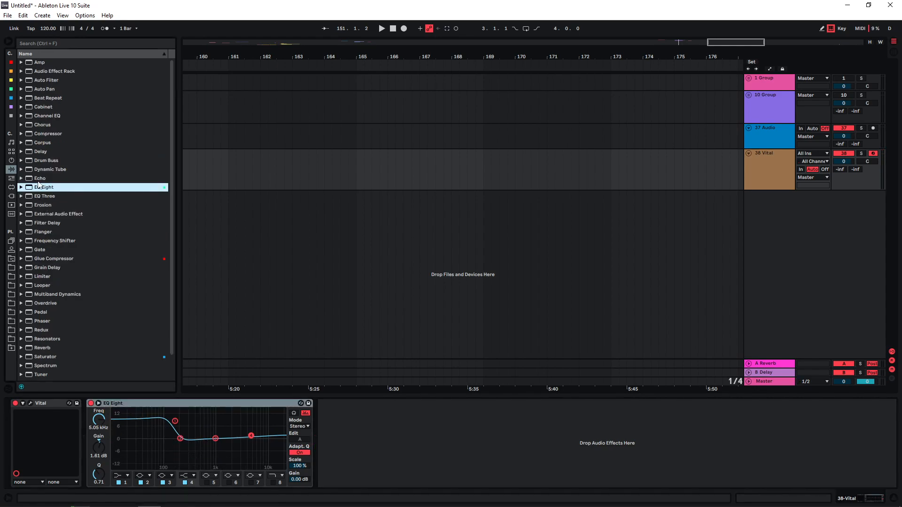
double_click(46, 159)
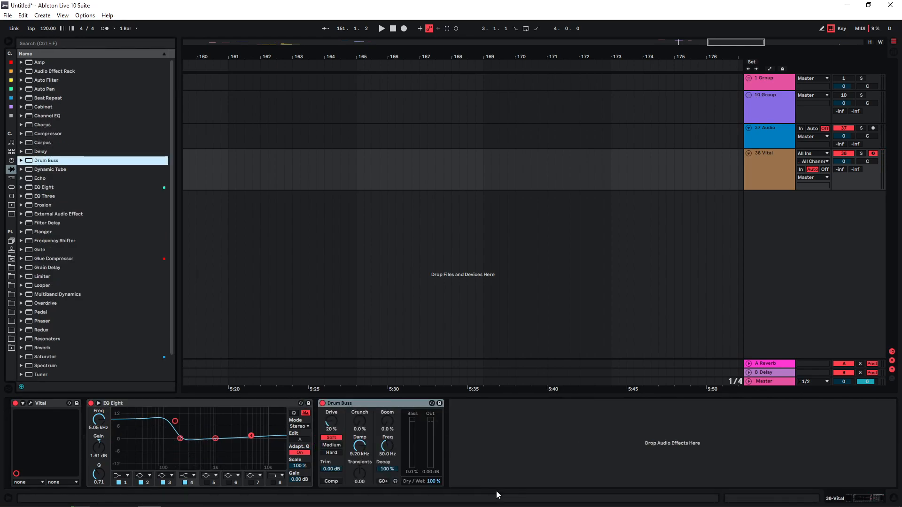
Turn the Vital track's Drum Buss drive up to 75%
left_click_drag(332, 420, 331, 438)
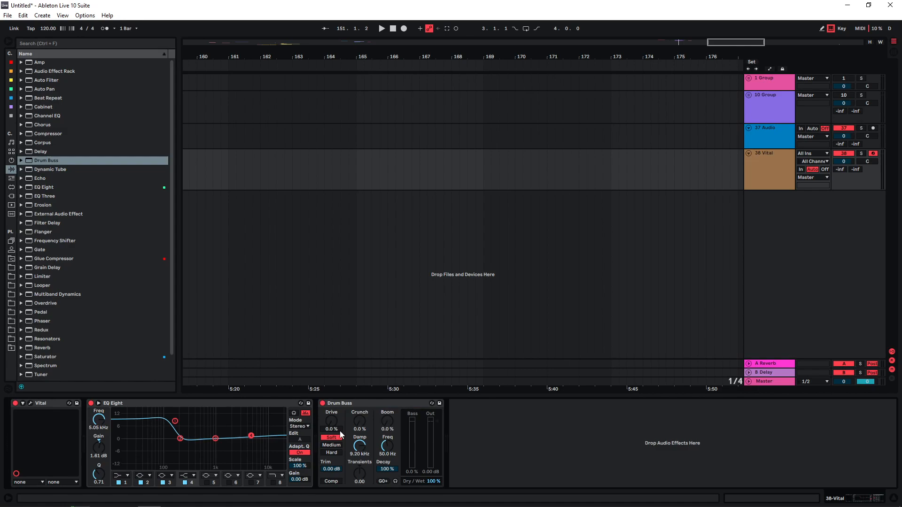
mouse_move(355, 462)
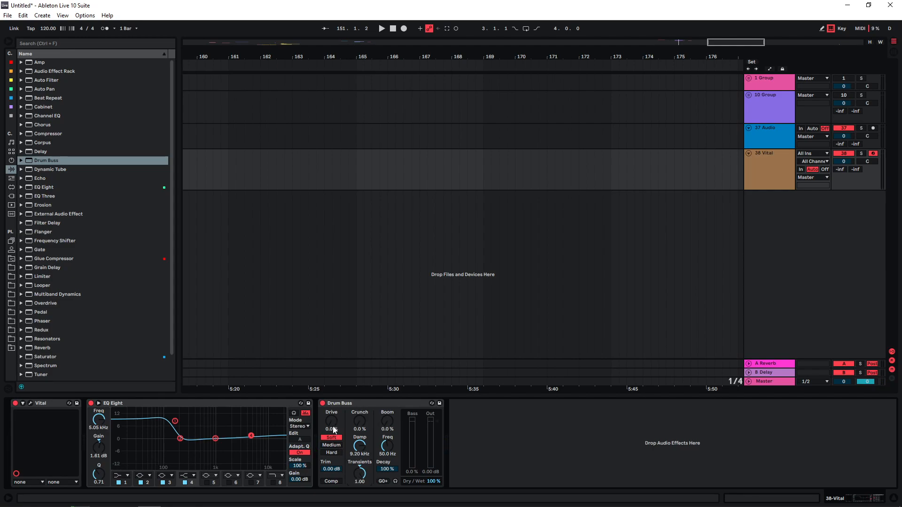
left_click_drag(331, 420, 331, 415)
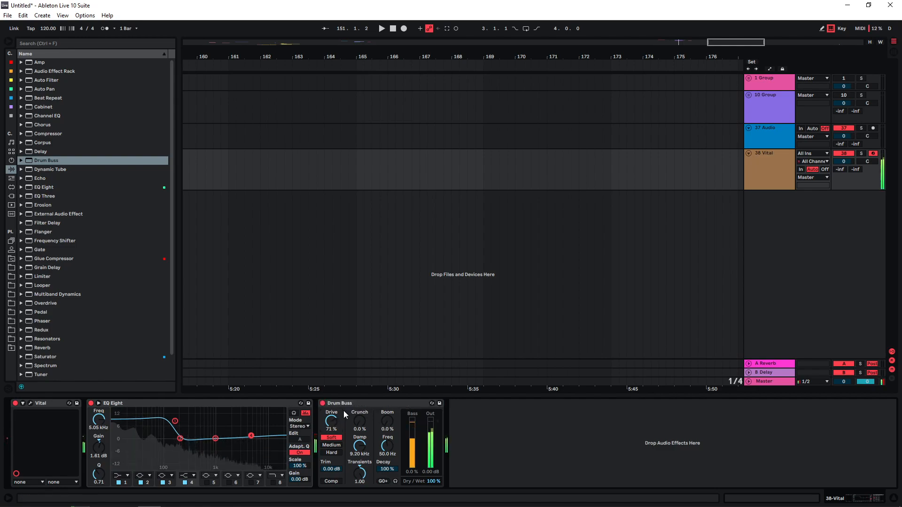
left_click_drag(331, 421, 331, 417)
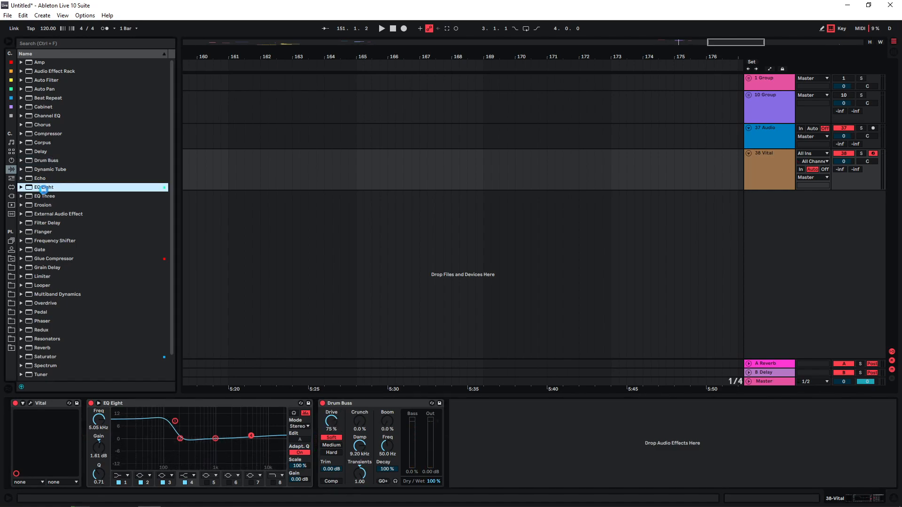
Add EQ Eight and Glue Compressor to the Vital chain and lower the compressor threshold
double_click(44, 187)
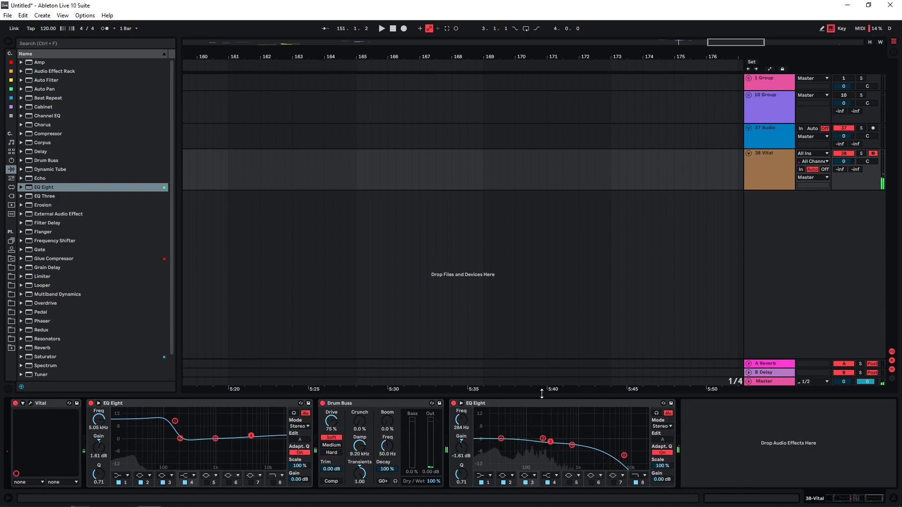
left_click(53, 259)
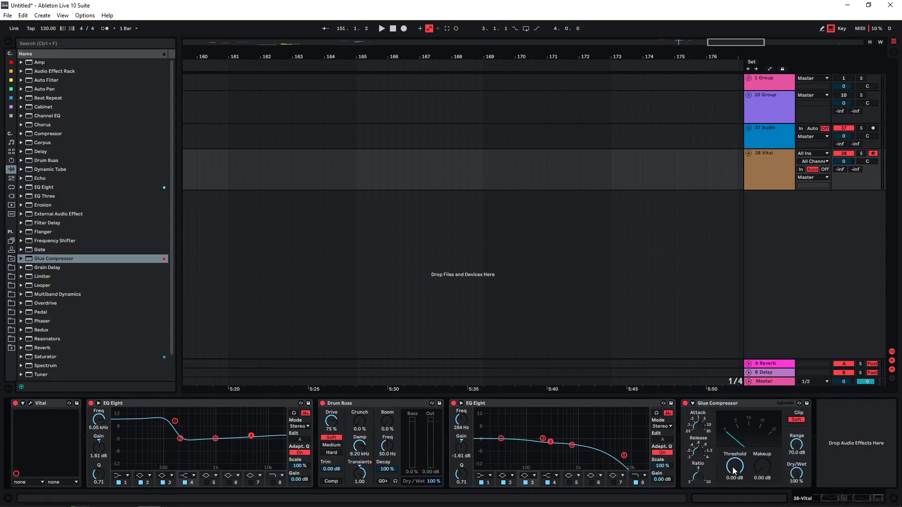
left_click_drag(734, 467, 734, 489)
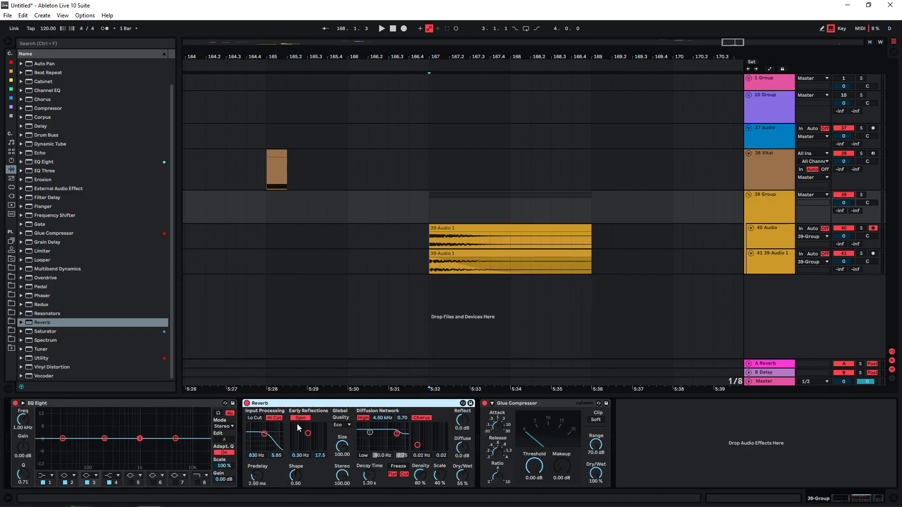
Play and stop the layered sound to audition it, then select the second audio layer track
left_click(381, 28)
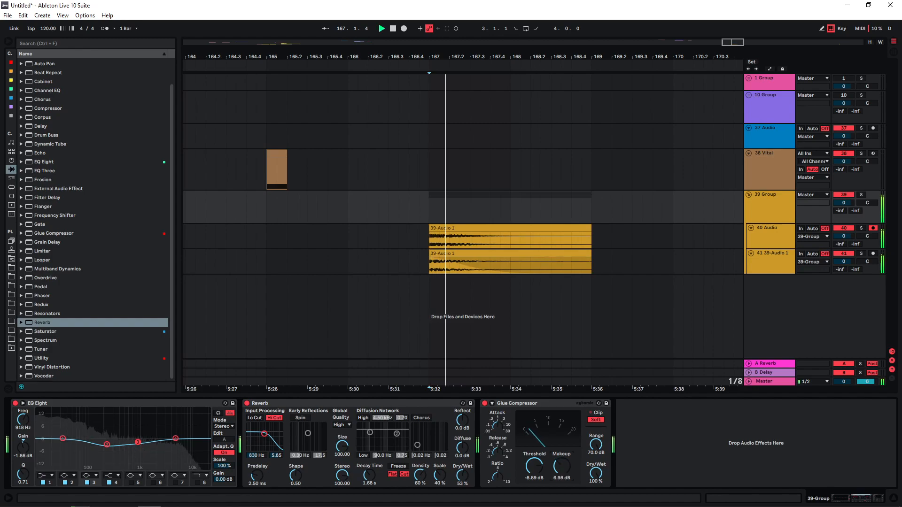
left_click(393, 28)
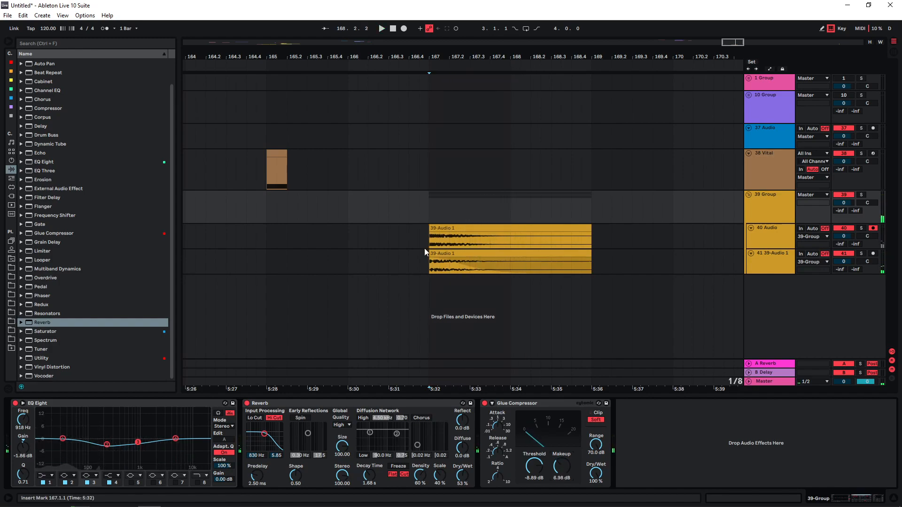
left_click(381, 28)
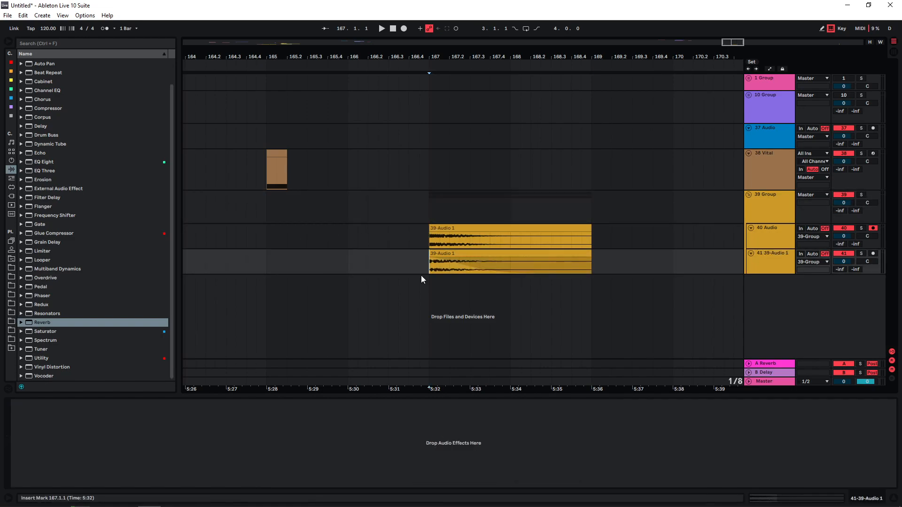
mouse_move(419, 280)
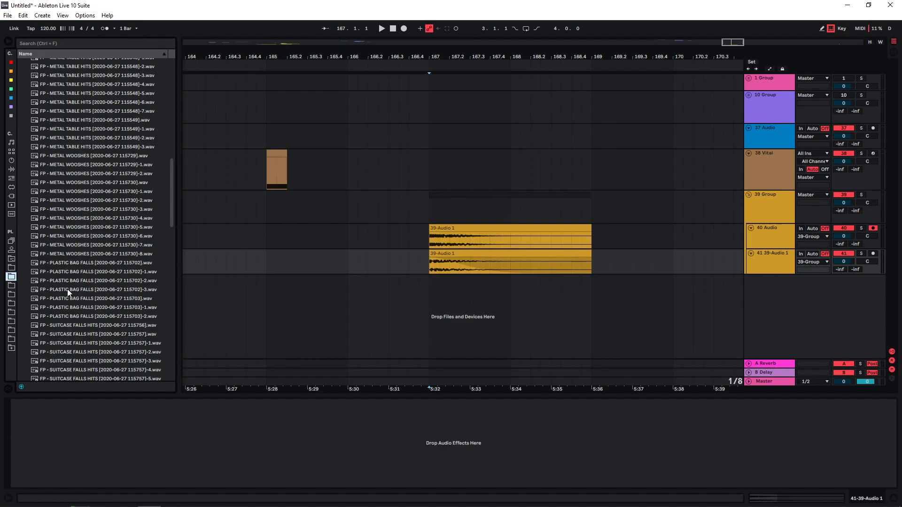
Load the plastic bag falls recording, audition it, and add a device from the browser
left_click(97, 290)
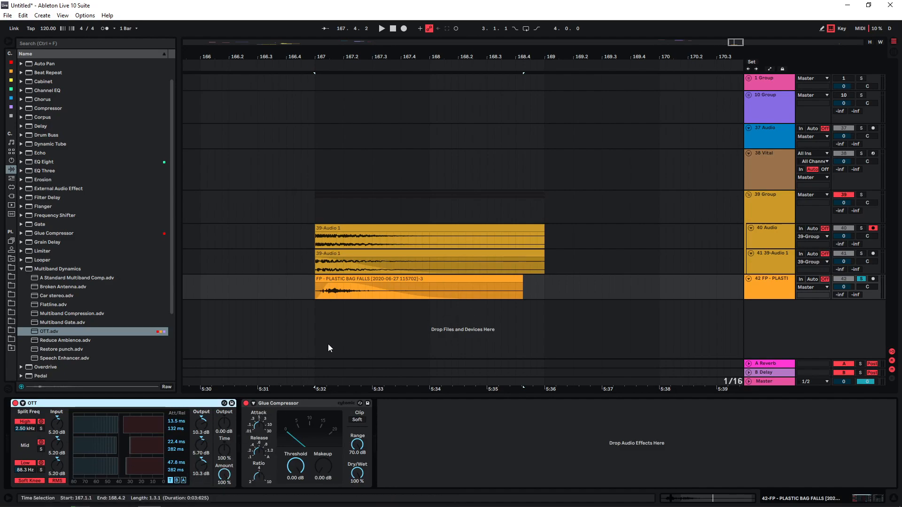
left_click(381, 29)
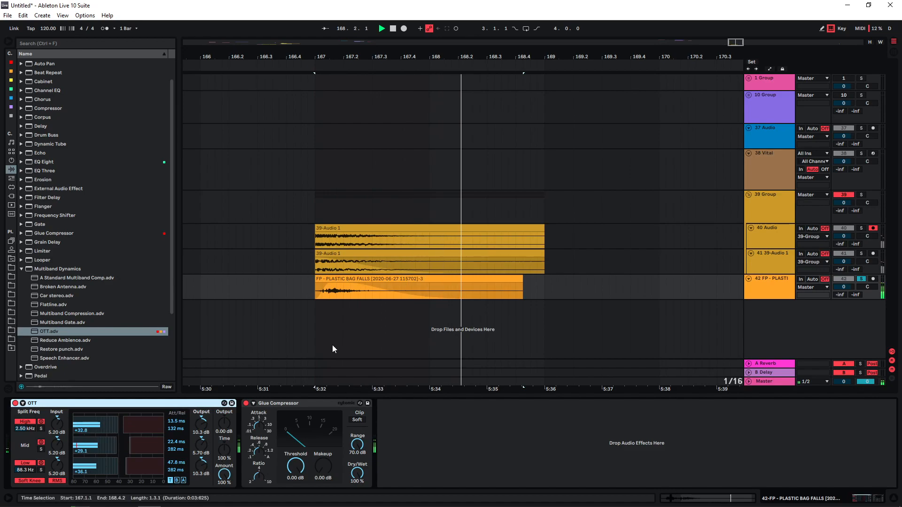
double_click(44, 161)
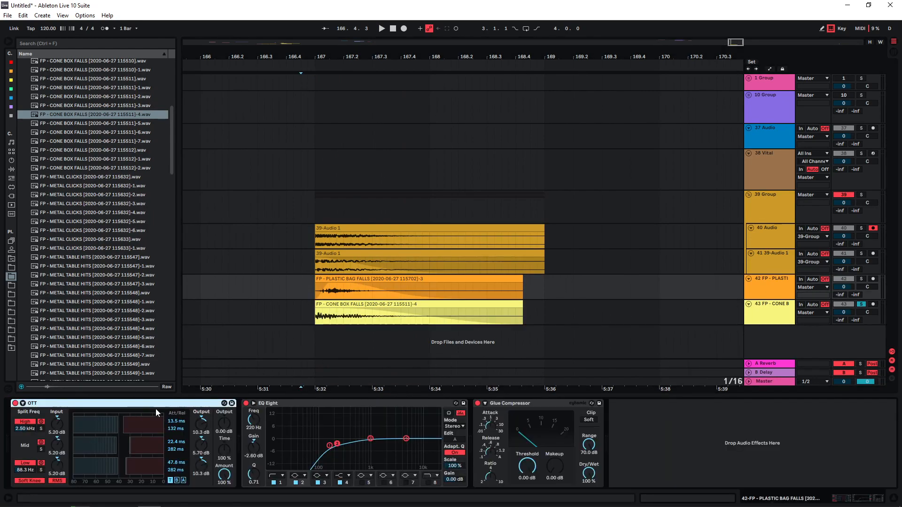
Review the cone box and Vital device chains, then nest all four layers in 40 Group
left_click(381, 28)
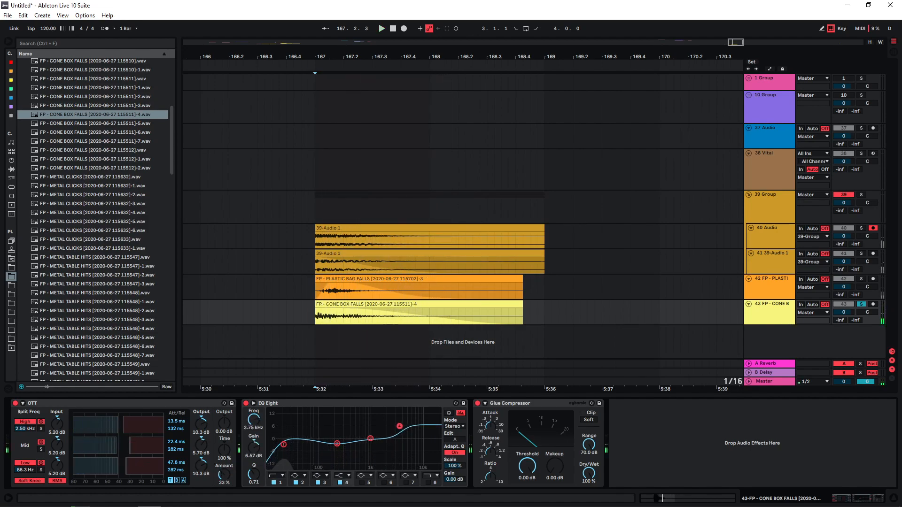
left_click(381, 28)
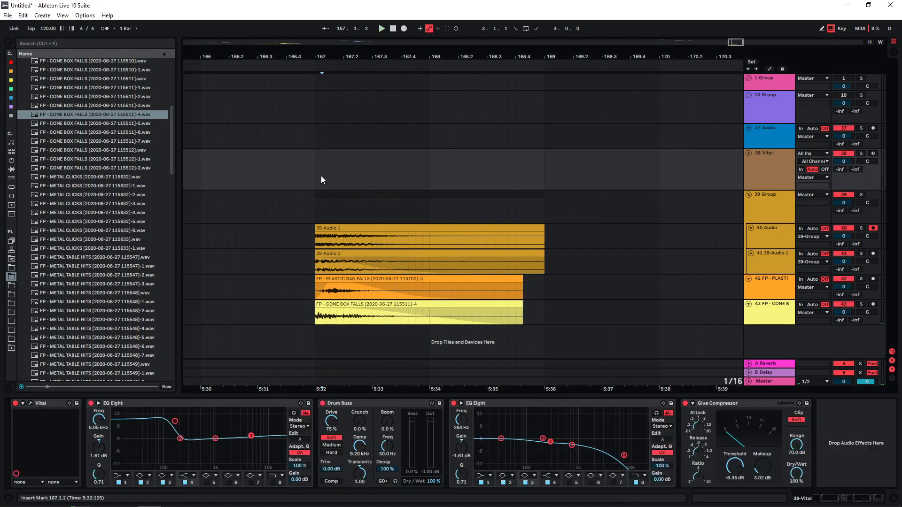
left_click(381, 27)
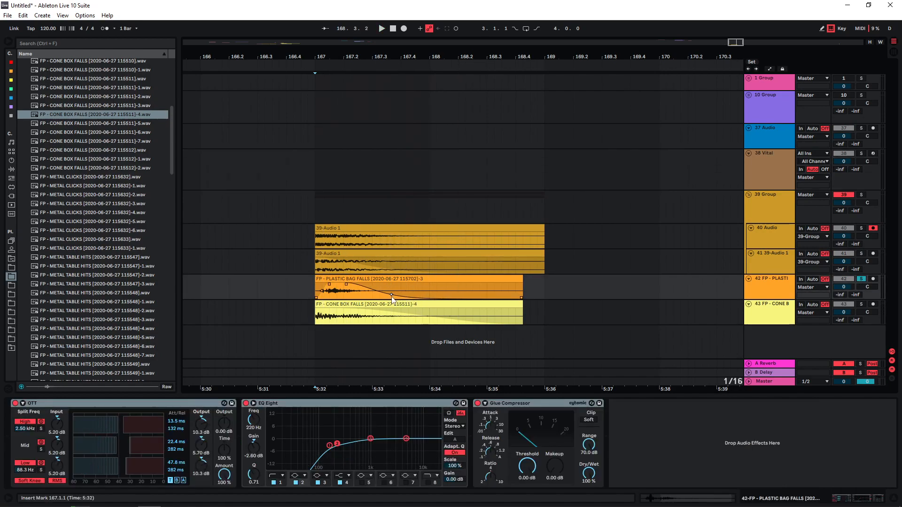
left_click(381, 28)
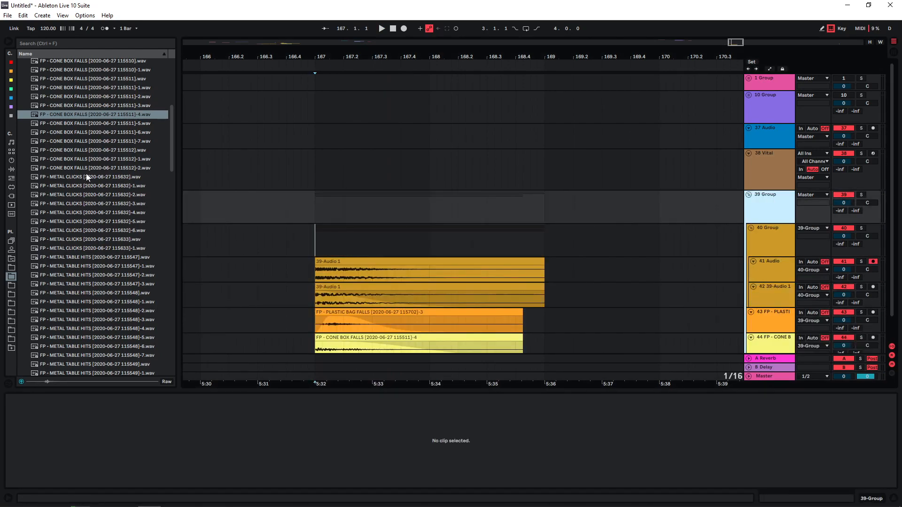
Add EQ Eight and Glue Compressor to 39 Group and adjust its EQ
left_click(10, 143)
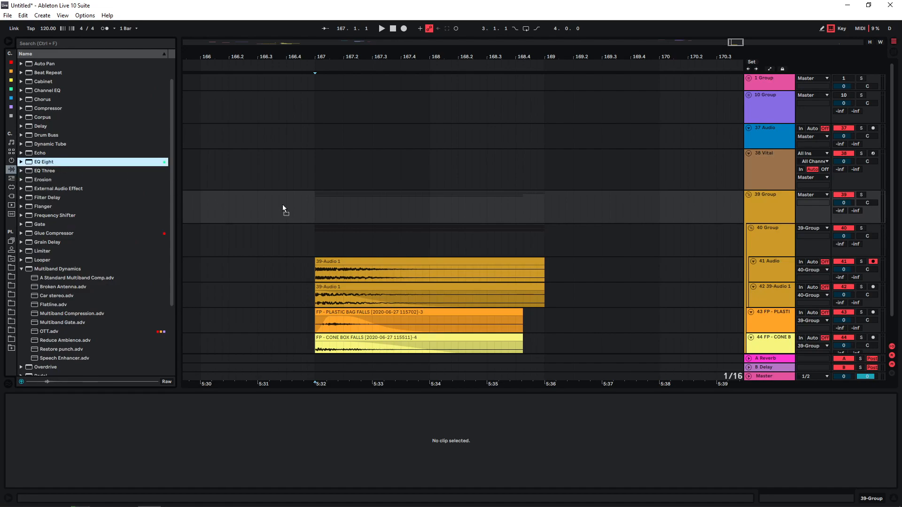
left_click(381, 28)
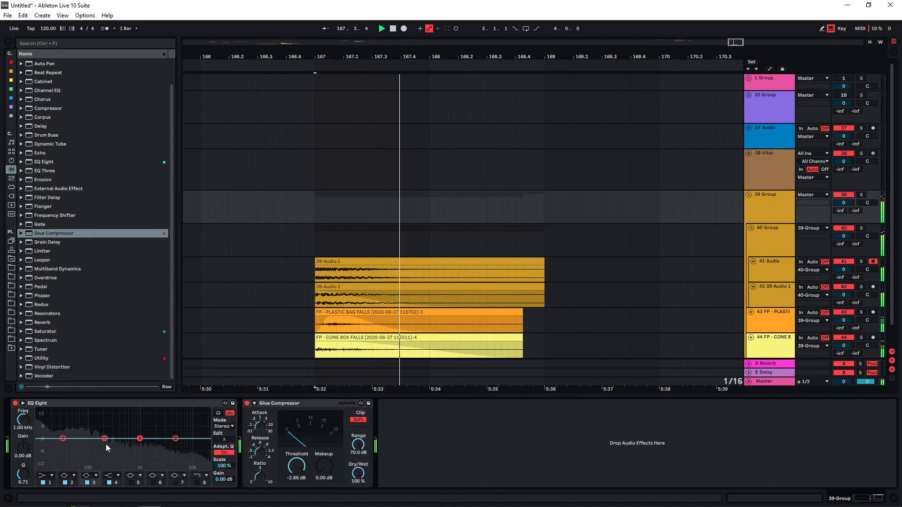
left_click_drag(105, 438, 105, 448)
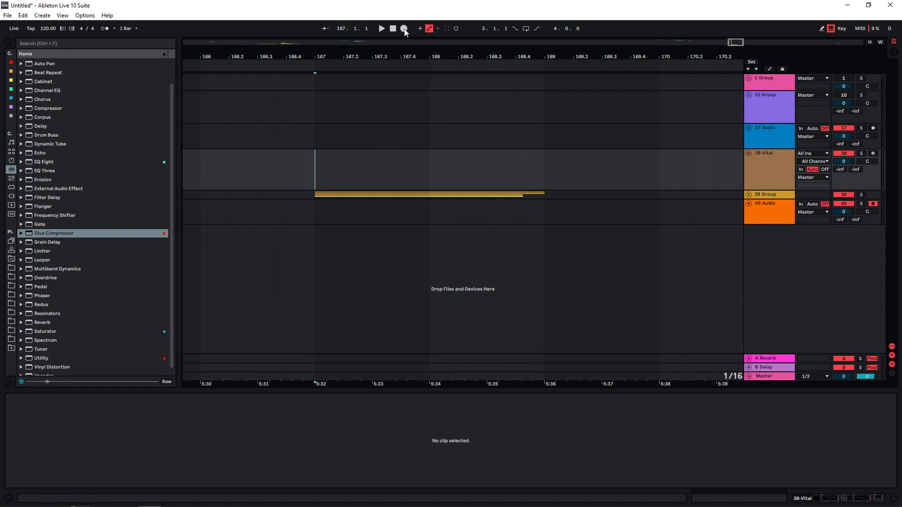
Resample the group output onto track 45 and select the recorded 45-Audio 1 clip
left_click(403, 28)
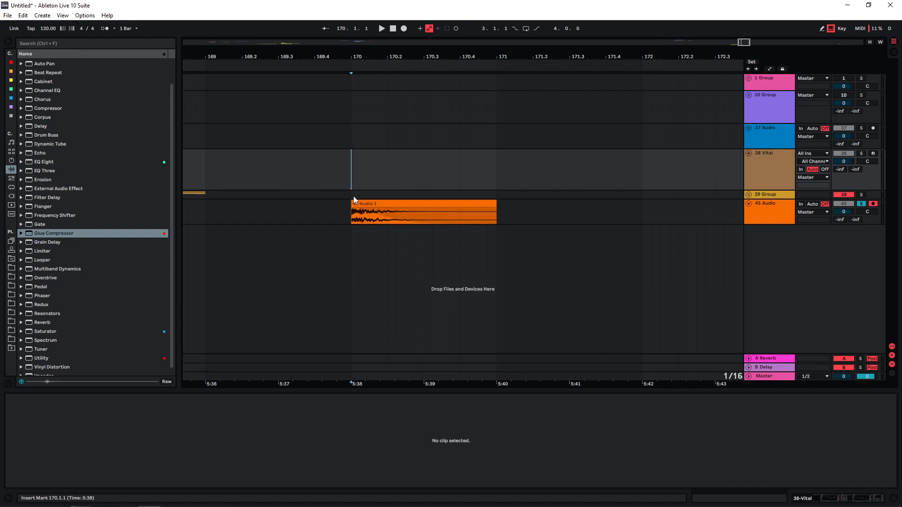
left_click(423, 216)
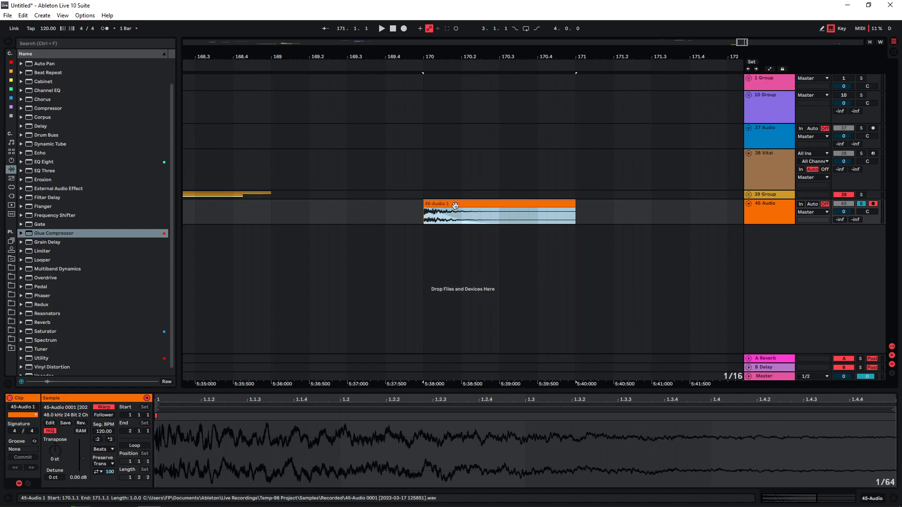
left_click(455, 213)
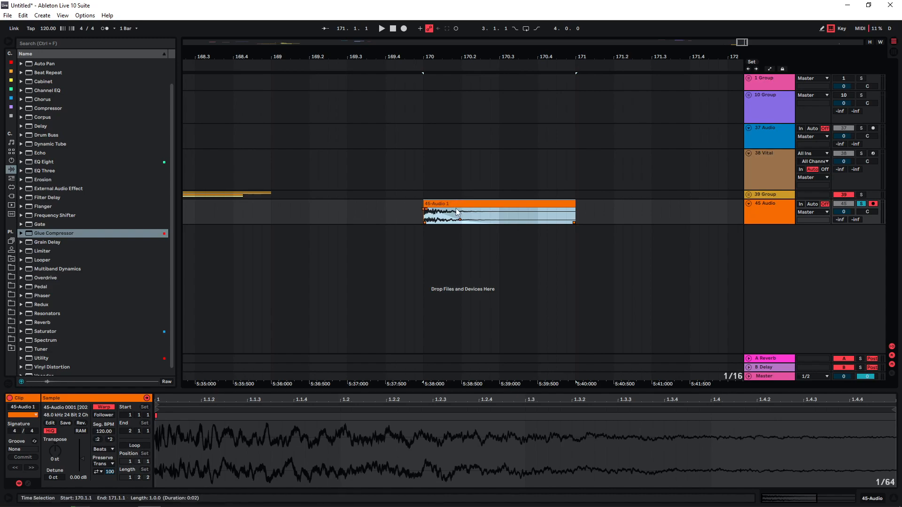